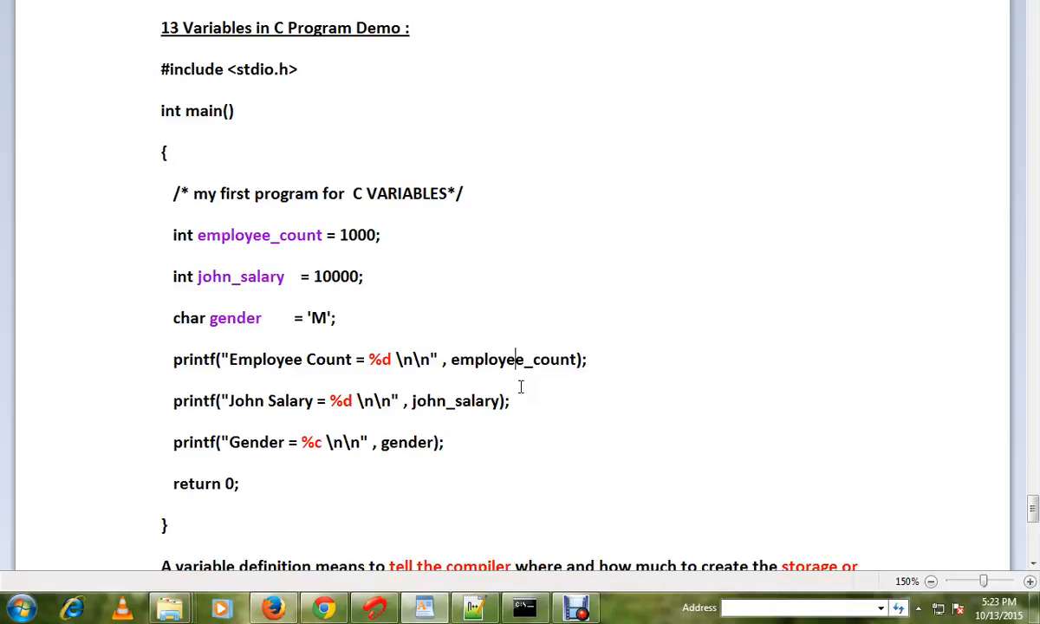
# Scroll to section 12, Variables in C Programming Language, with its memory location diagram.
pyautogui.scroll(-3)
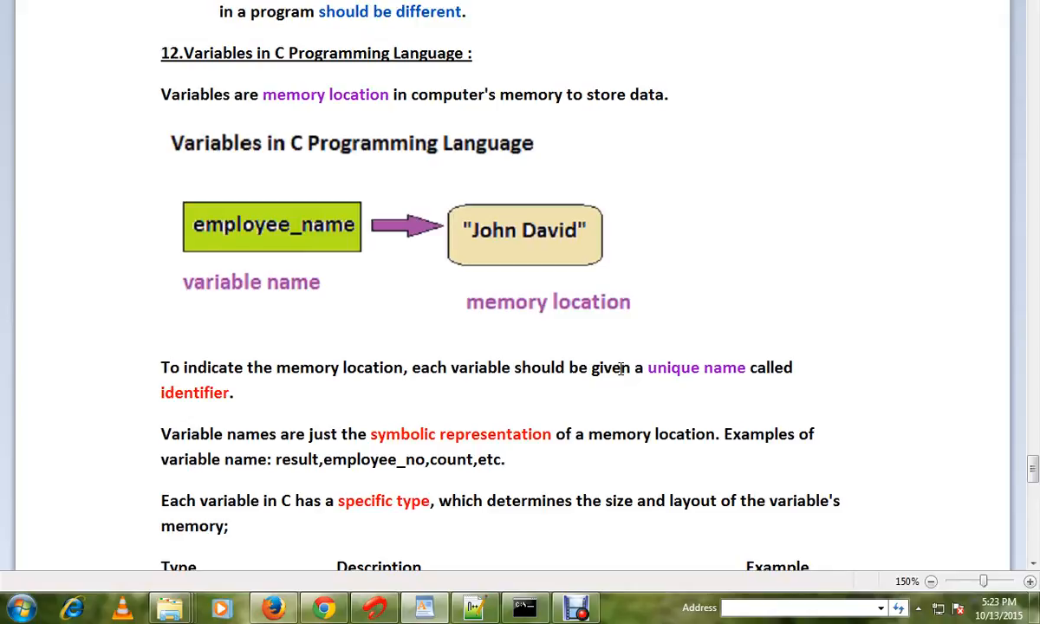
pyautogui.moveTo(285, 260)
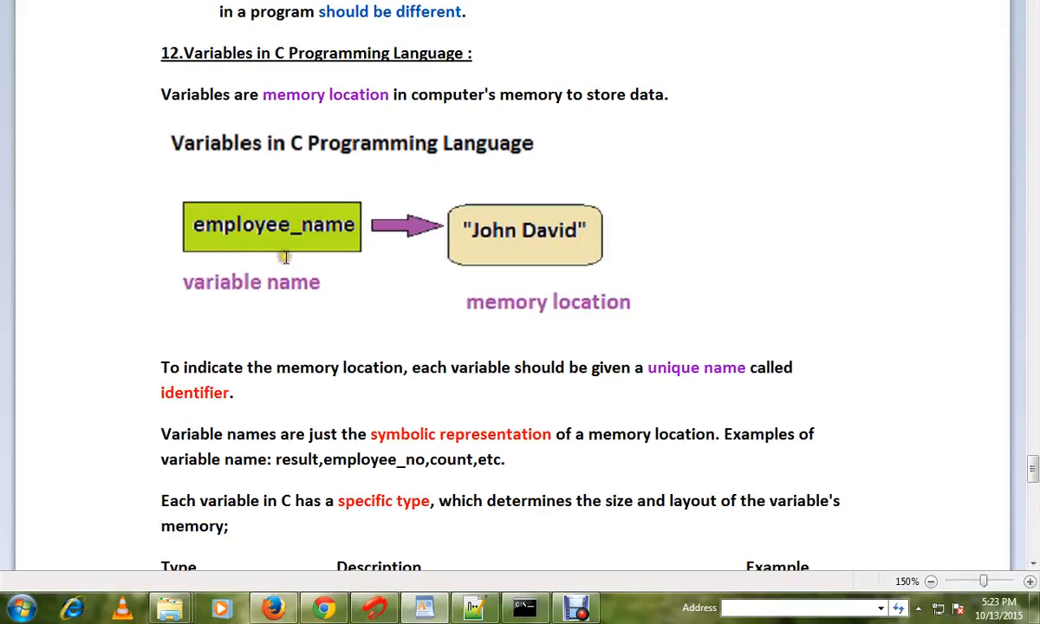
pyautogui.moveTo(497, 242)
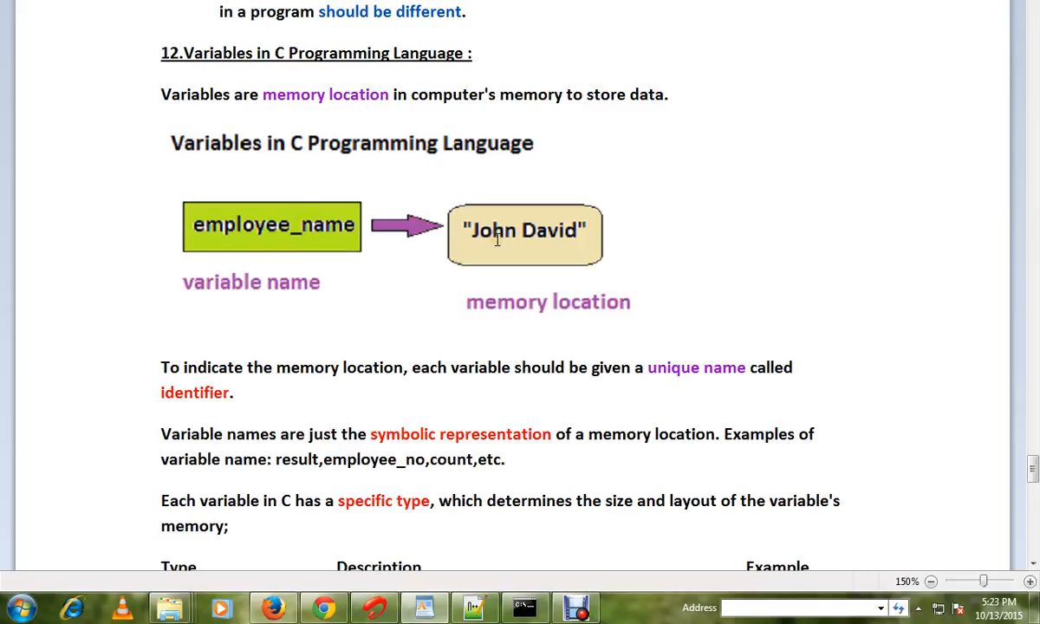
pyautogui.moveTo(260, 228)
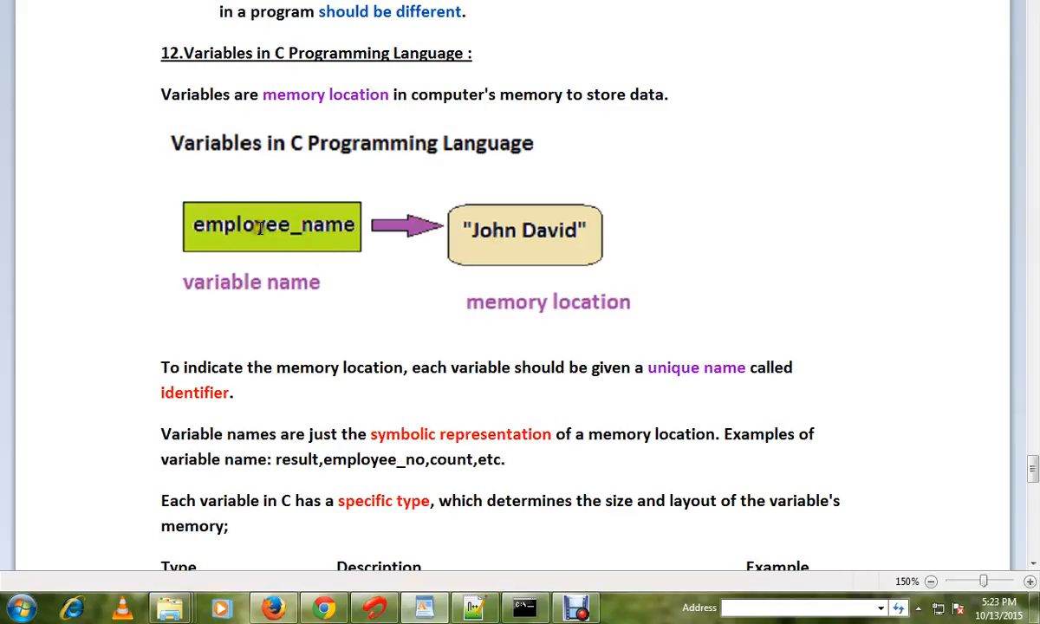
pyautogui.moveTo(1031, 468)
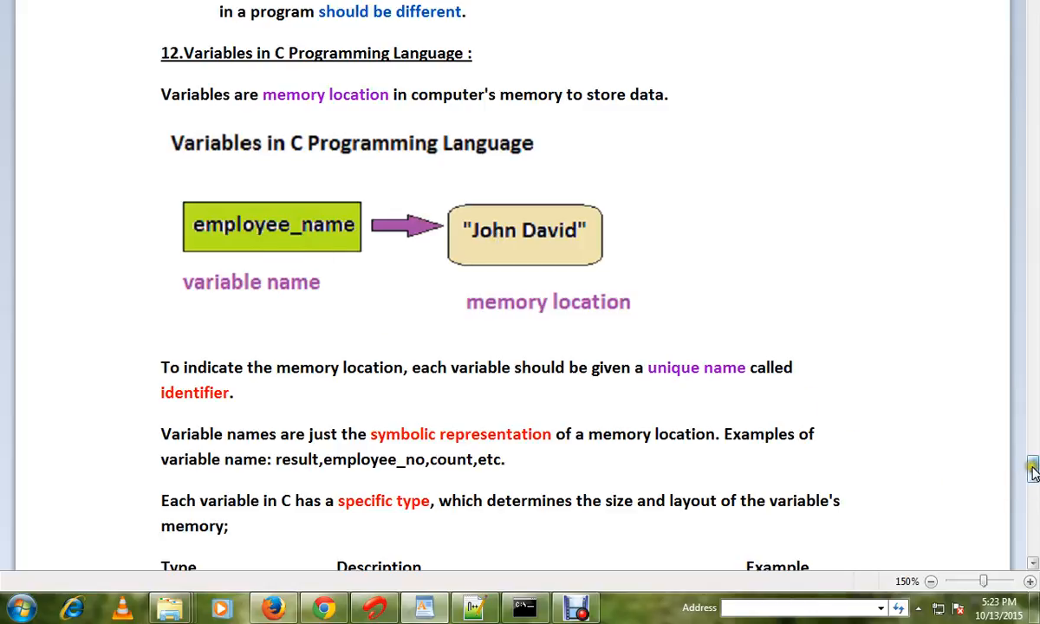
# Scroll past the Type/Description table to section 13, Variables in C Program Demo.
pyautogui.scroll(-3)
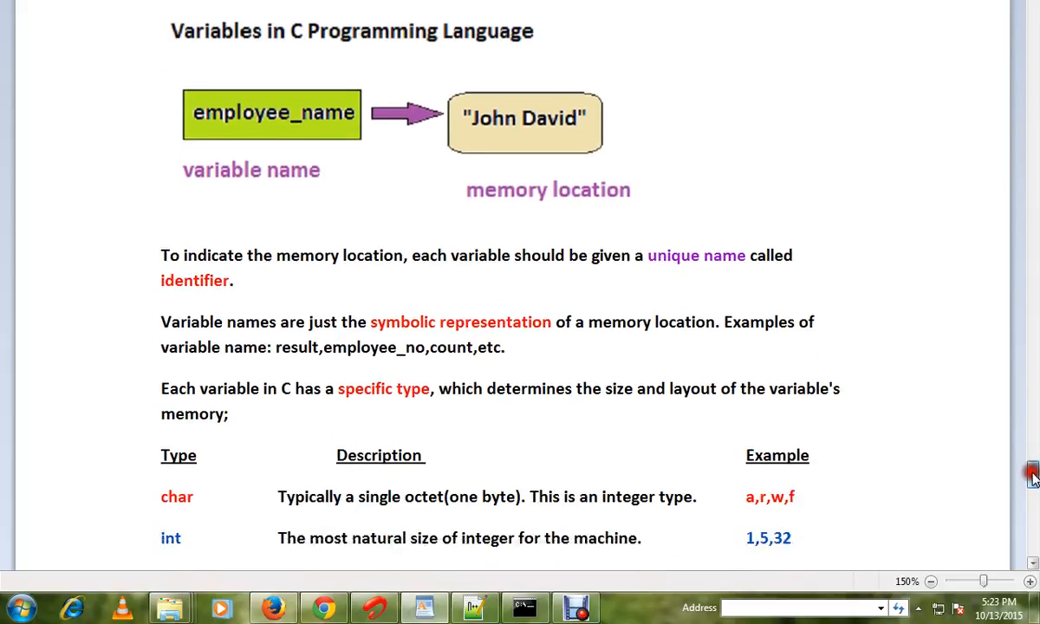
pyautogui.scroll(-3)
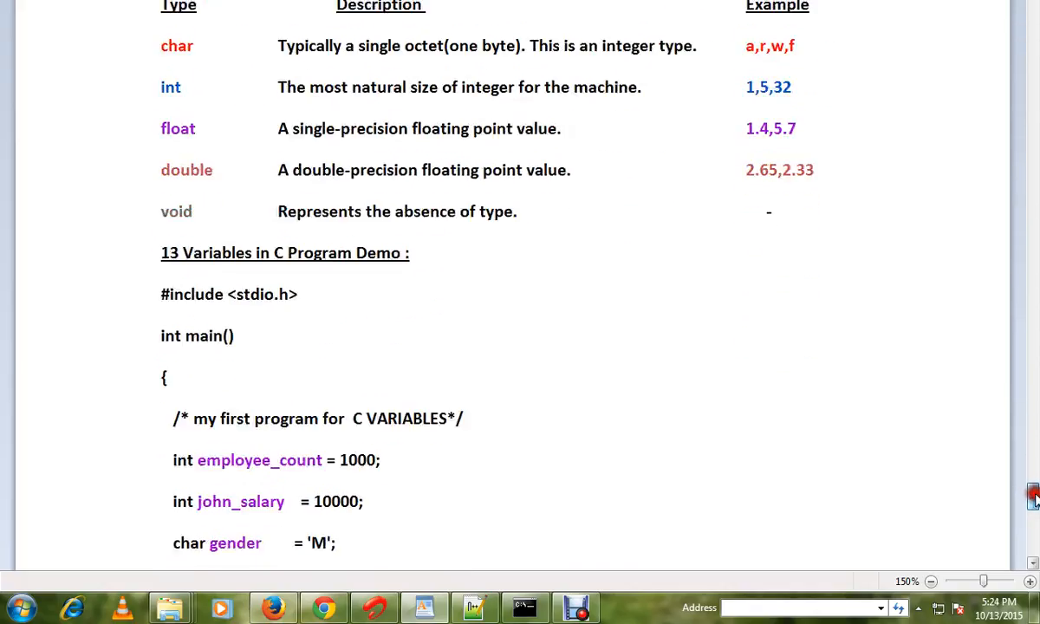
pyautogui.scroll(-3)
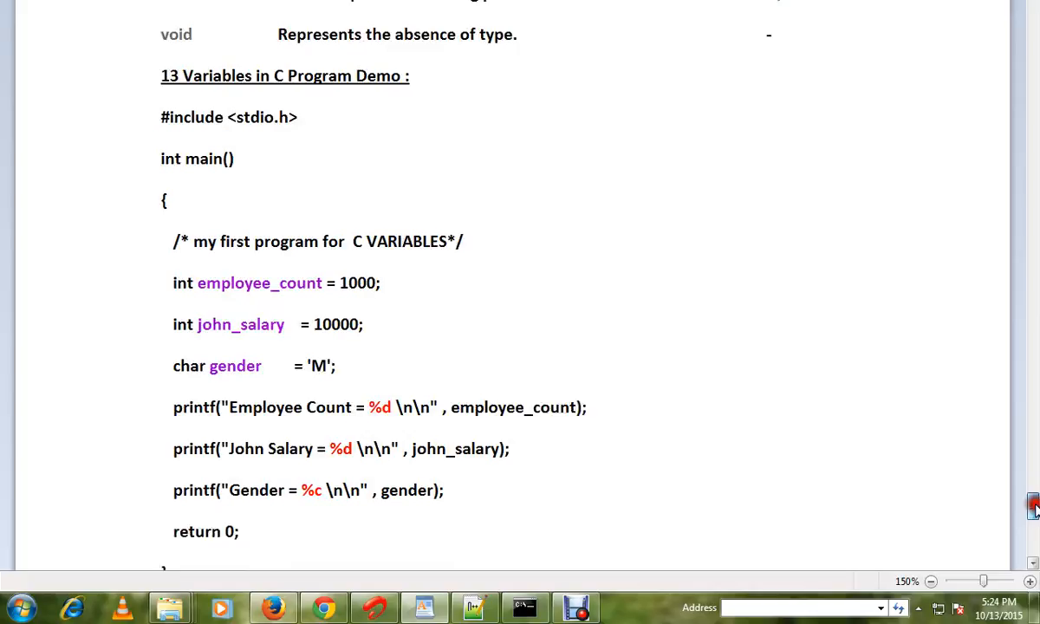
pyautogui.scroll(-3)
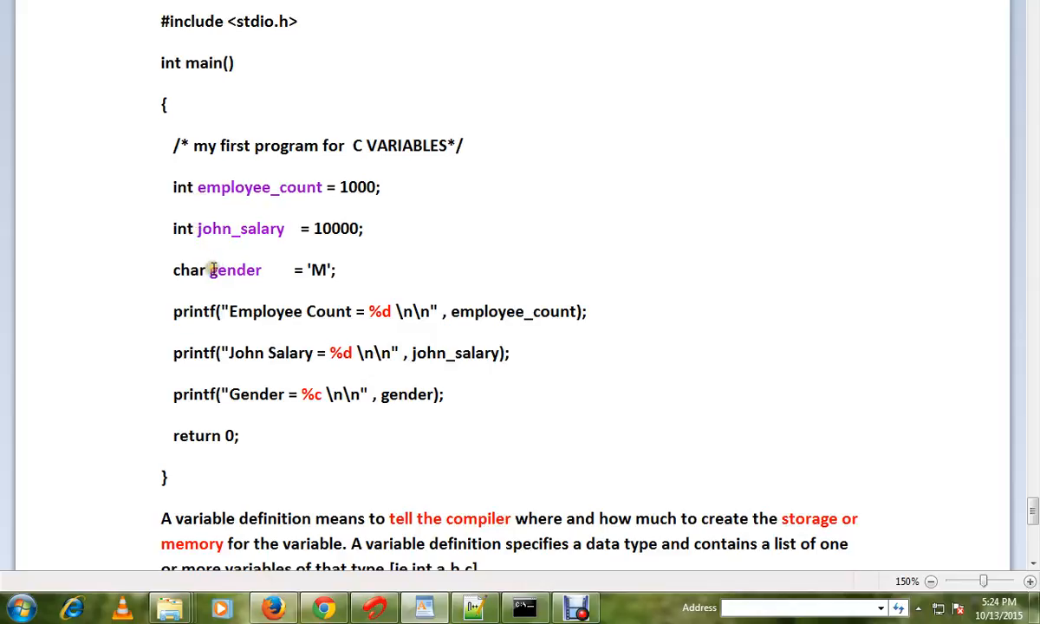
pyautogui.moveTo(279, 189)
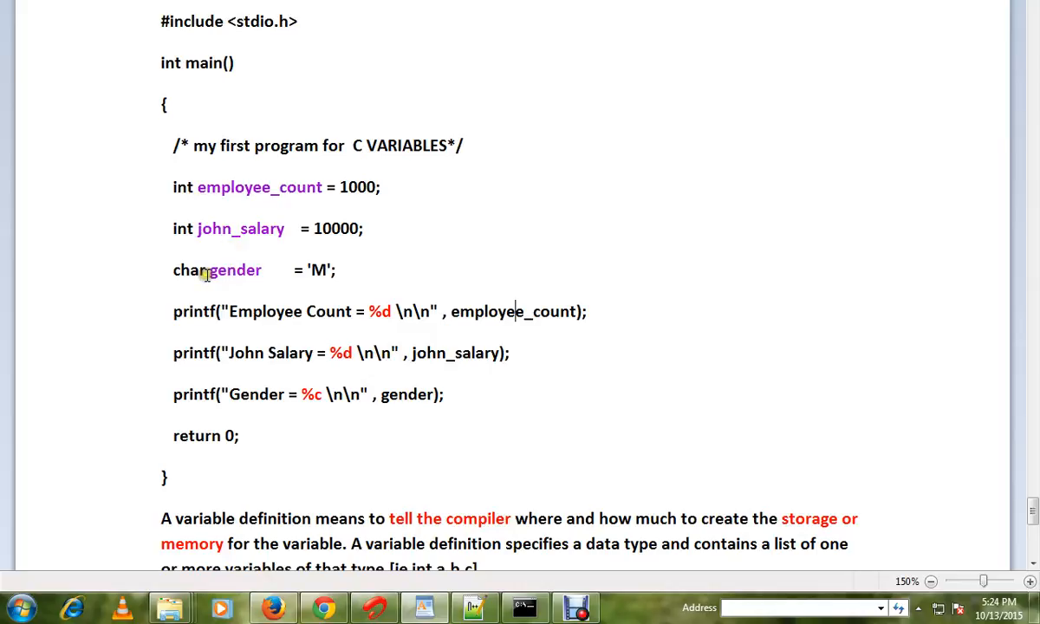
pyautogui.moveTo(263, 195)
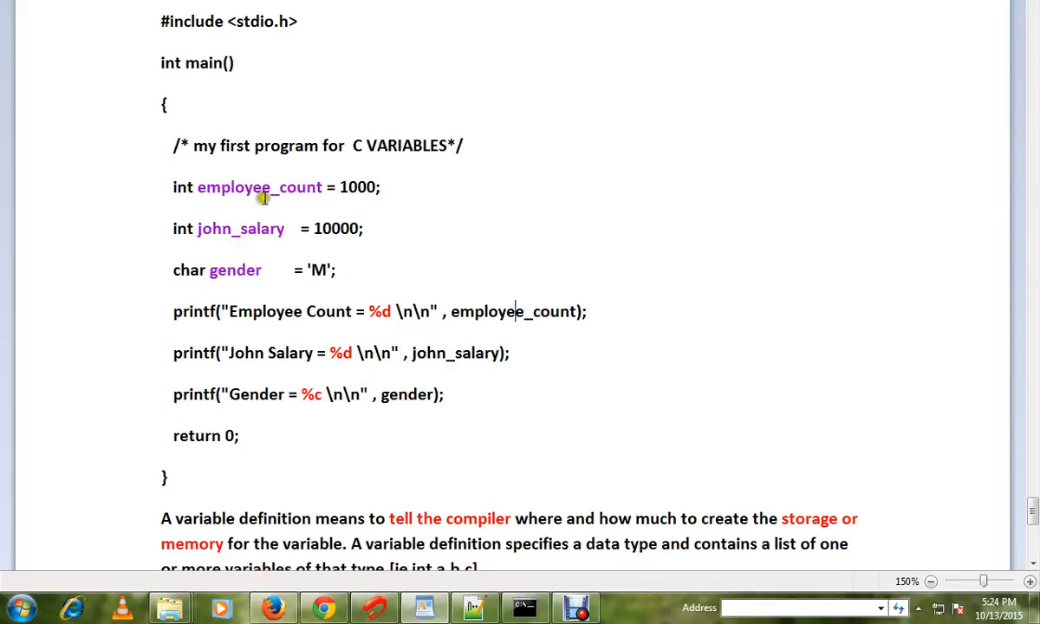
pyautogui.moveTo(358, 211)
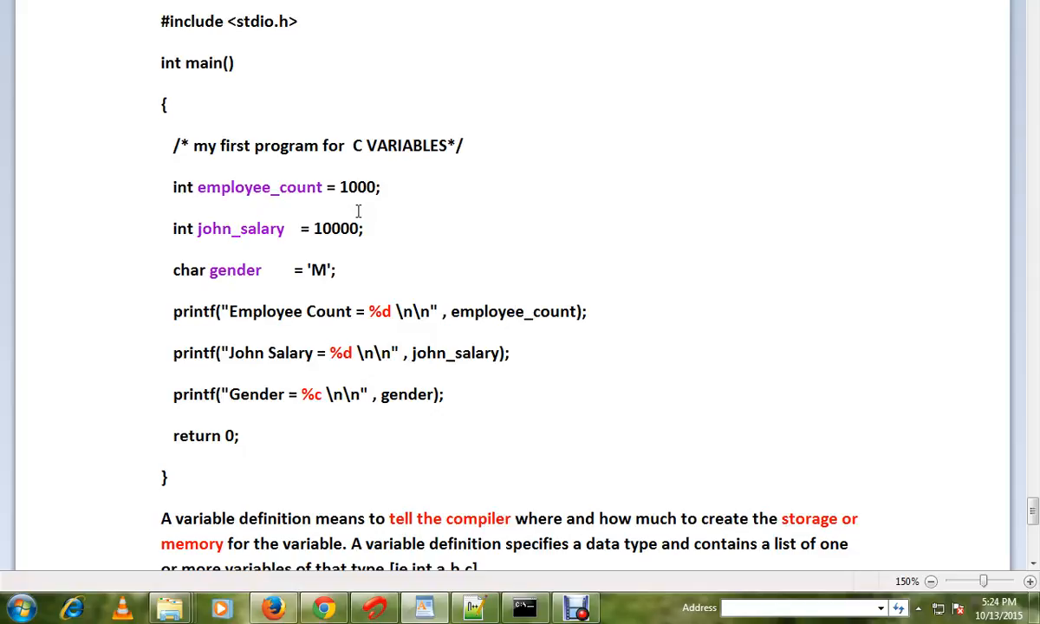
pyautogui.moveTo(315, 361)
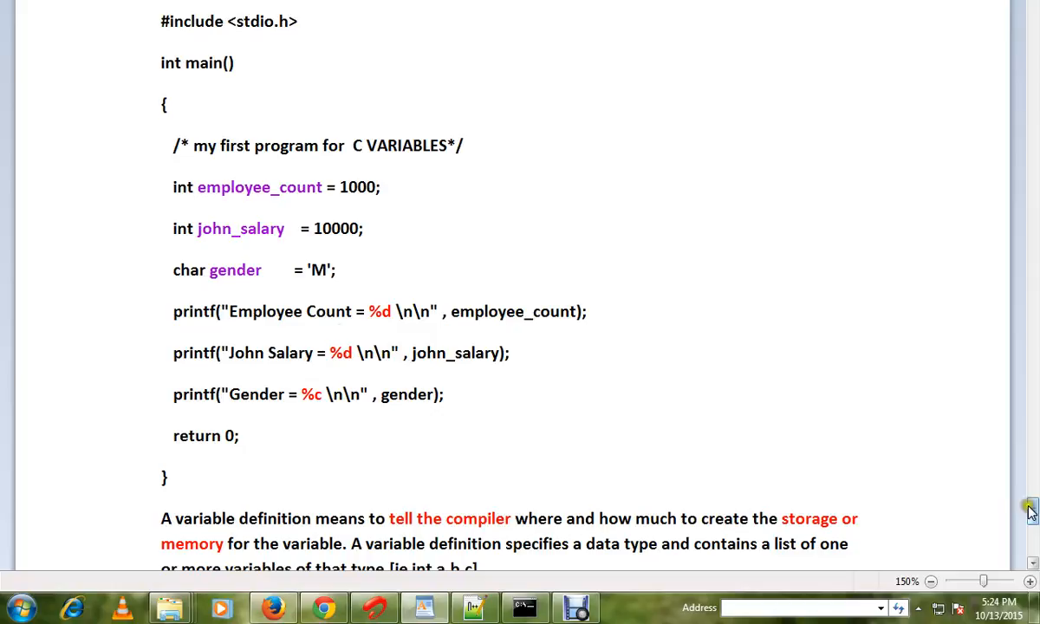
# Scroll to the variable definition paragraphs and select the word int before employee_count.
pyautogui.scroll(-3)
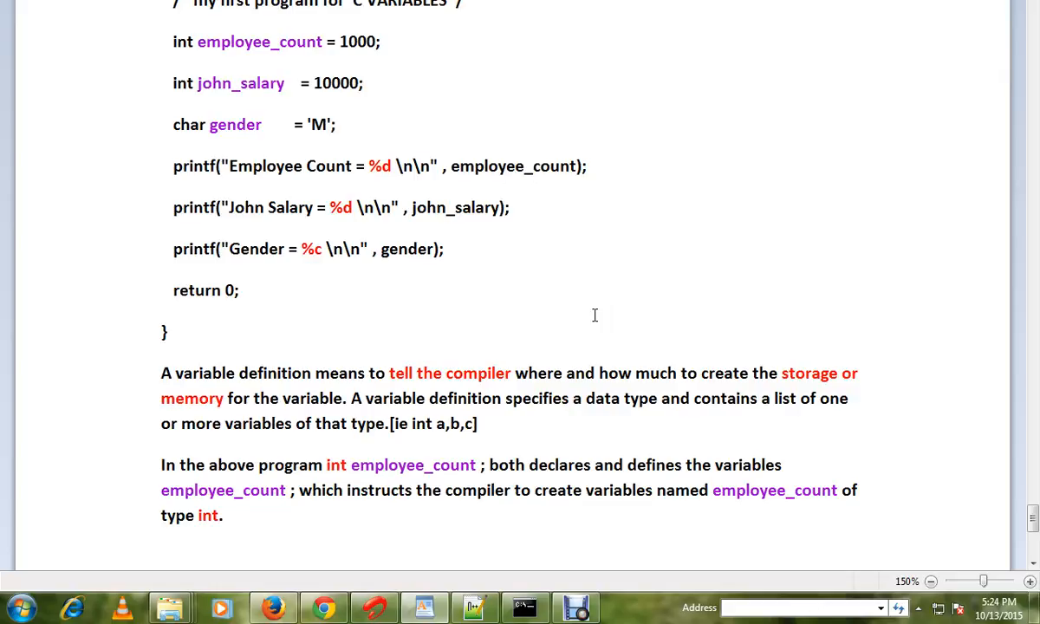
pyautogui.moveTo(245, 88)
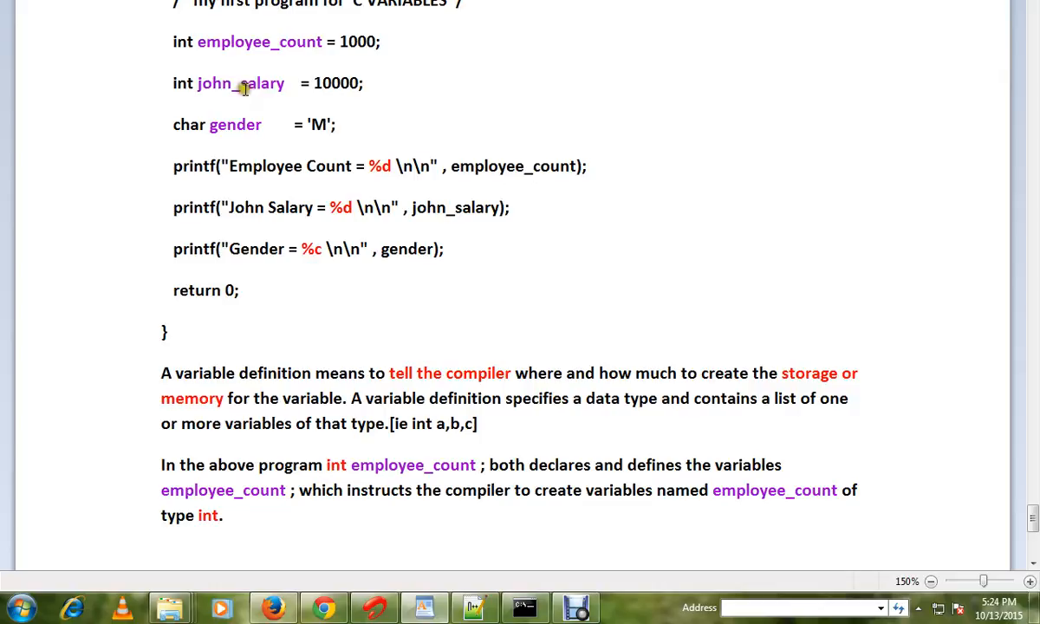
pyautogui.doubleClick(183, 41)
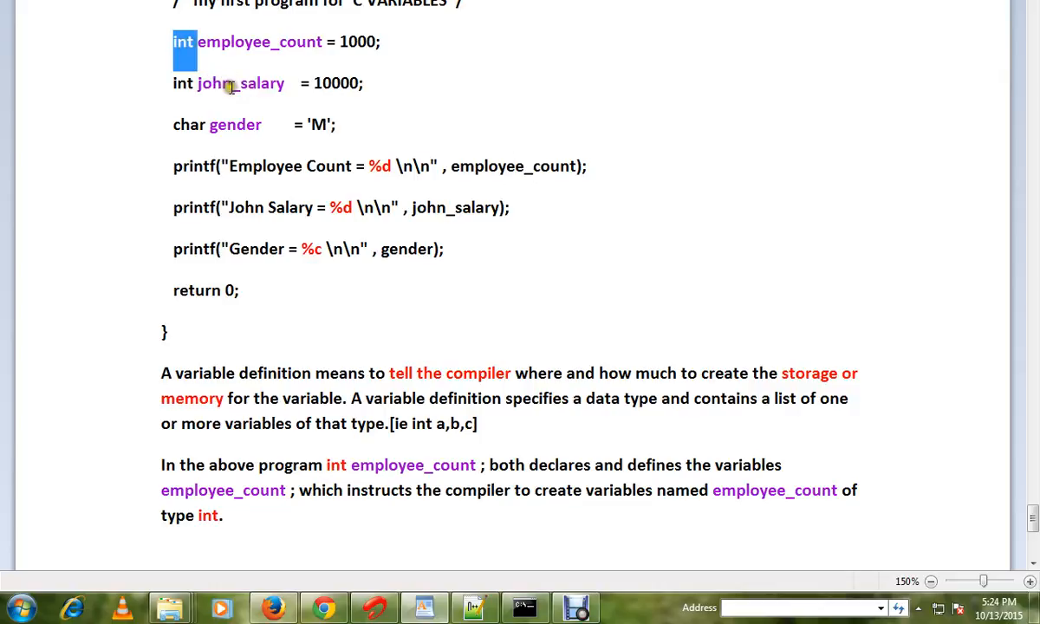
pyautogui.moveTo(577, 319)
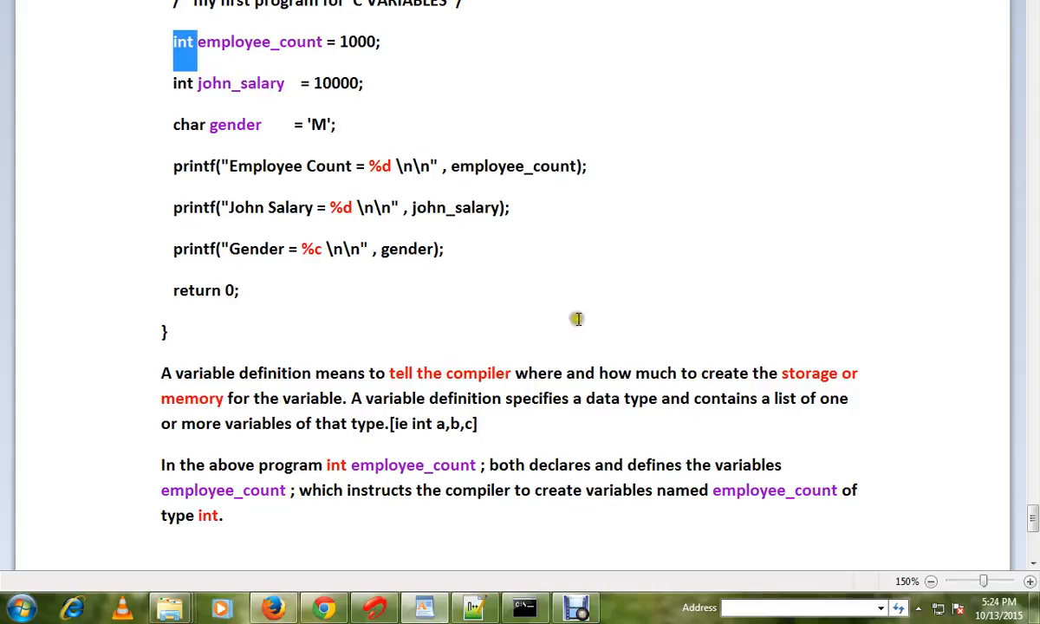
pyautogui.moveTo(607, 435)
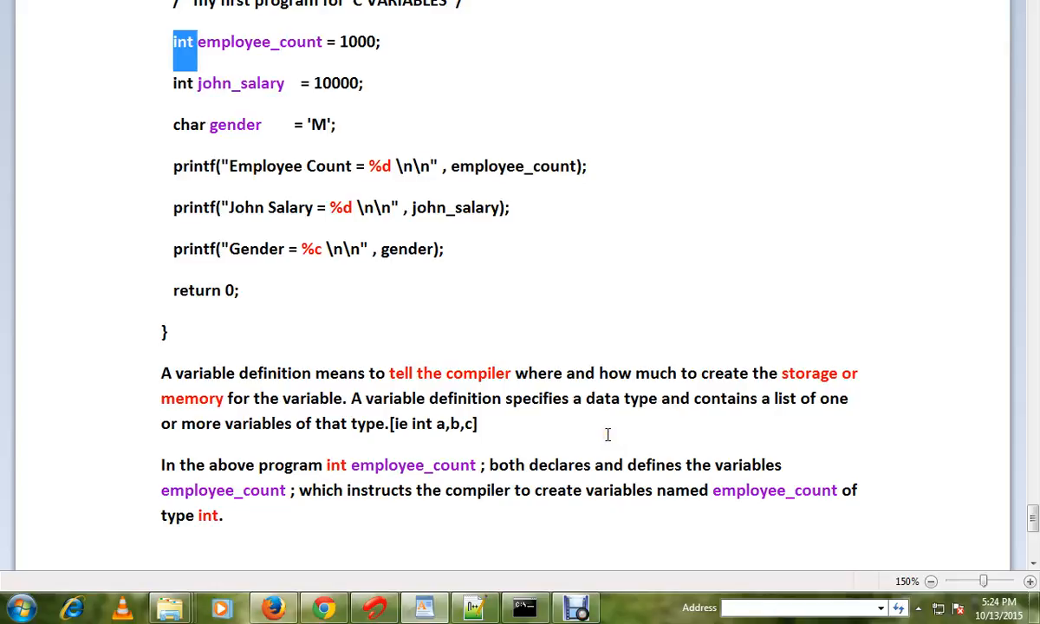
pyautogui.moveTo(578, 452)
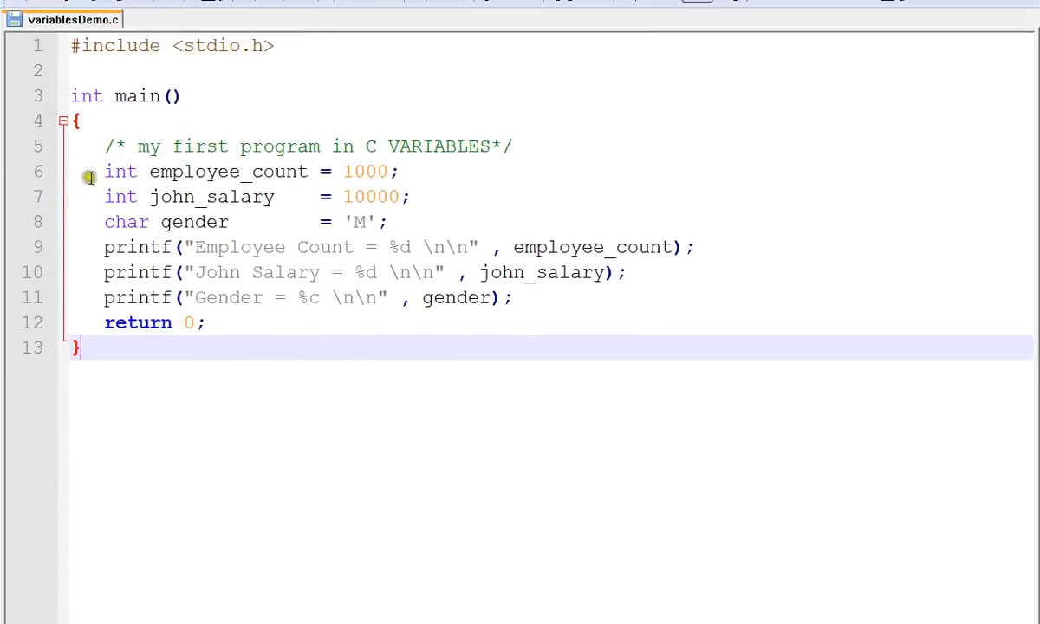
# Show variablesDemo.c in Notepad++ and open cmd.exe in E:\CProgram\dm845c\dm\bin.
pyautogui.doubleClick(364, 221)
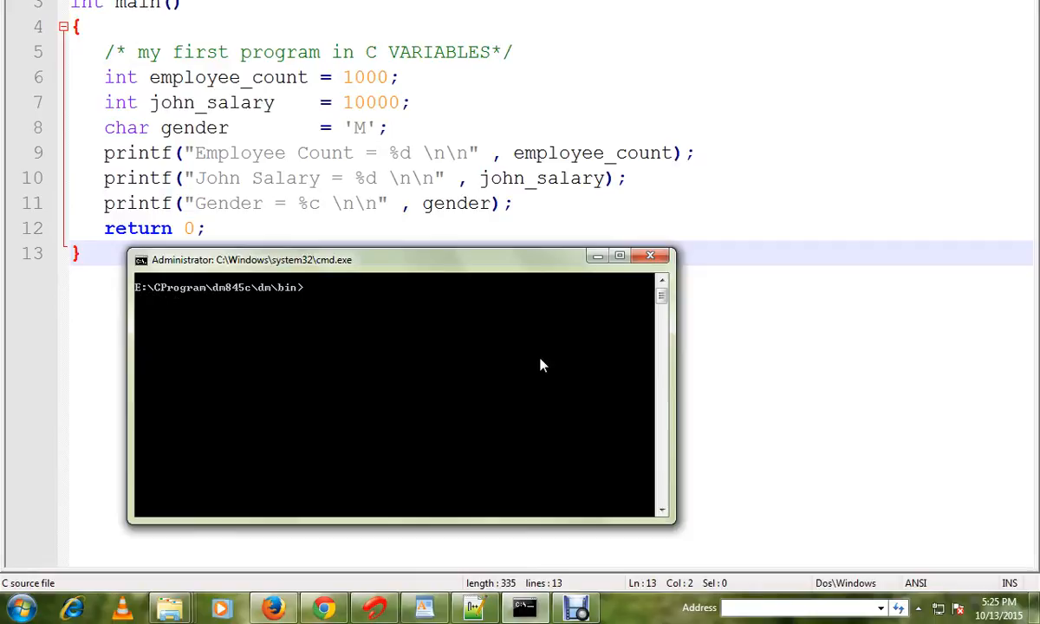
# Run variablesDemo.exe, printing Employee Count = 1000, Salary = 10000 and Gender = M.
pyautogui.write('variablesDemo.exe')
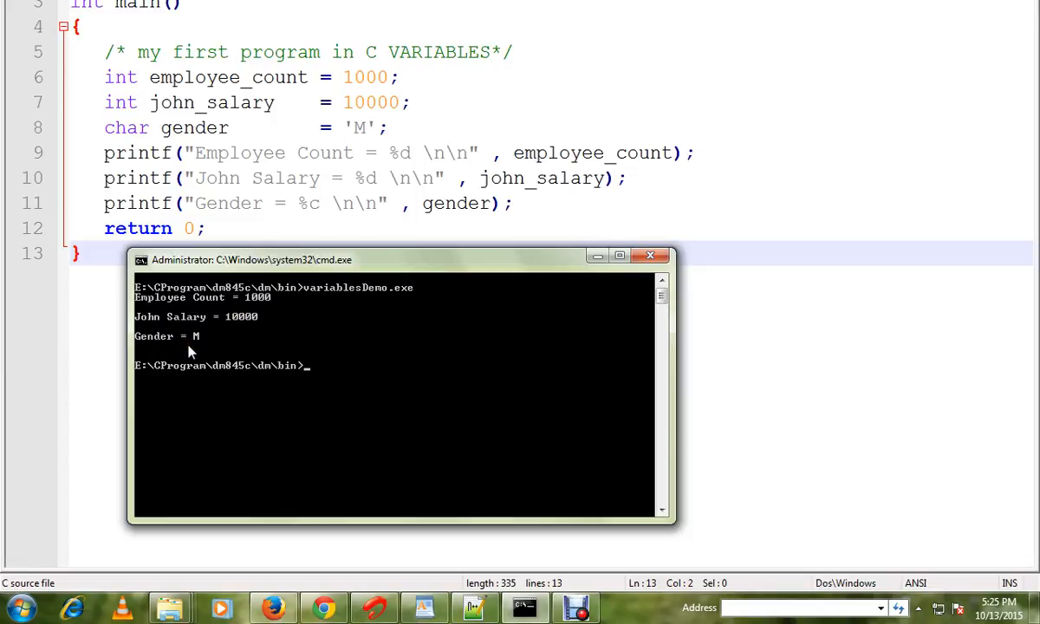
pyautogui.moveTo(347, 364)
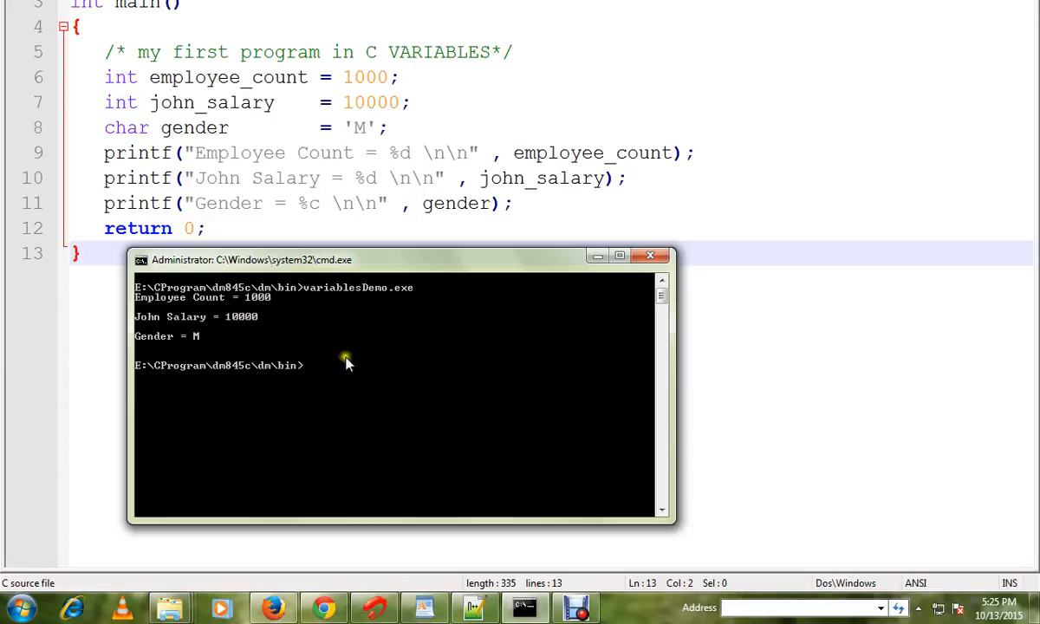